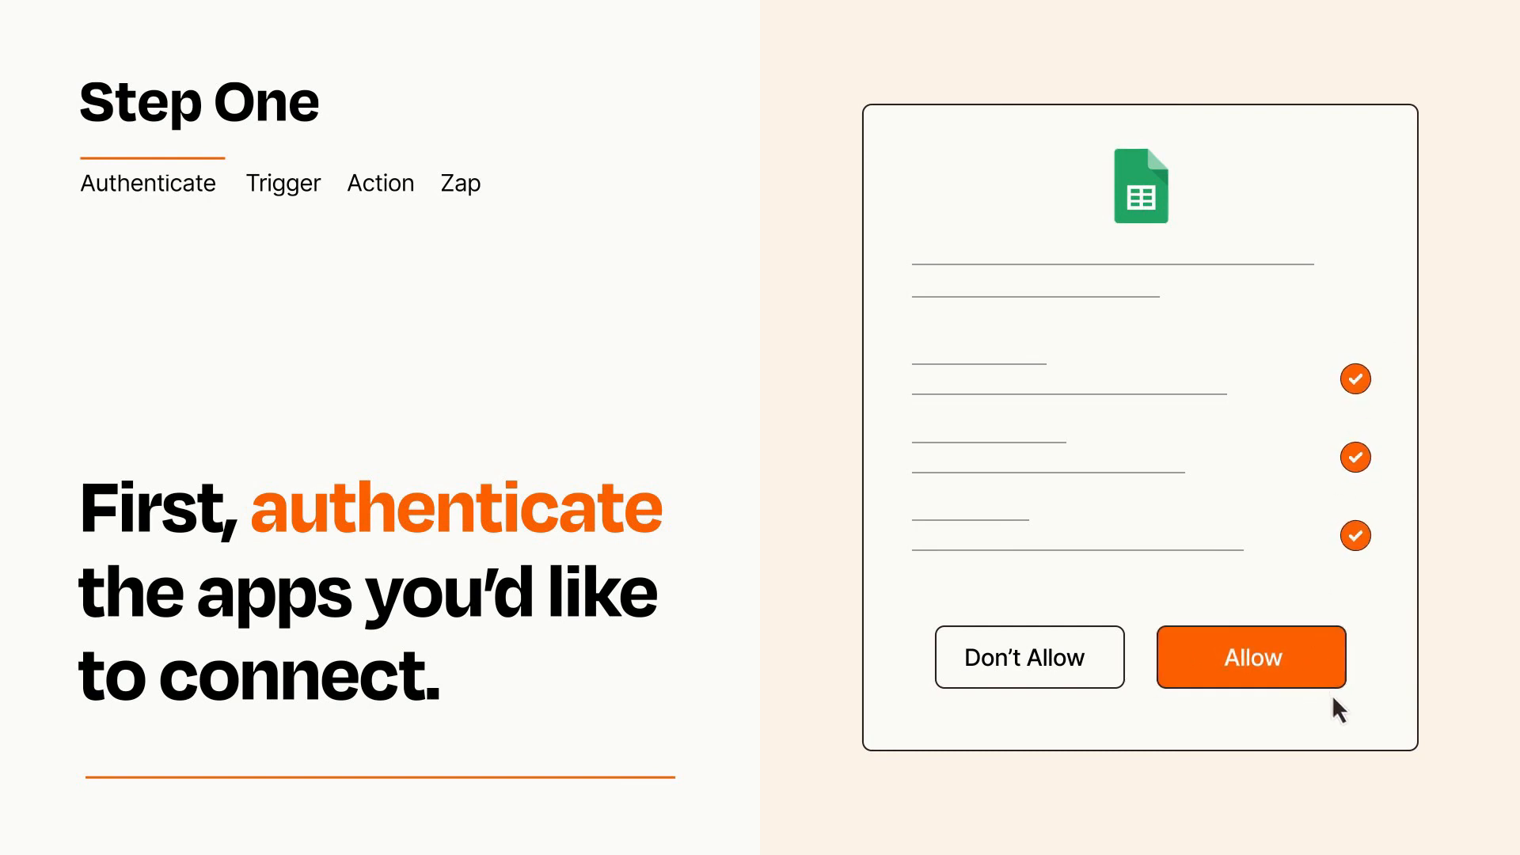
Step: Allow Google Sheets access so Zapier can use the spreadsheet connection
{"action": "left_click", "coordinate": [1251, 657]}
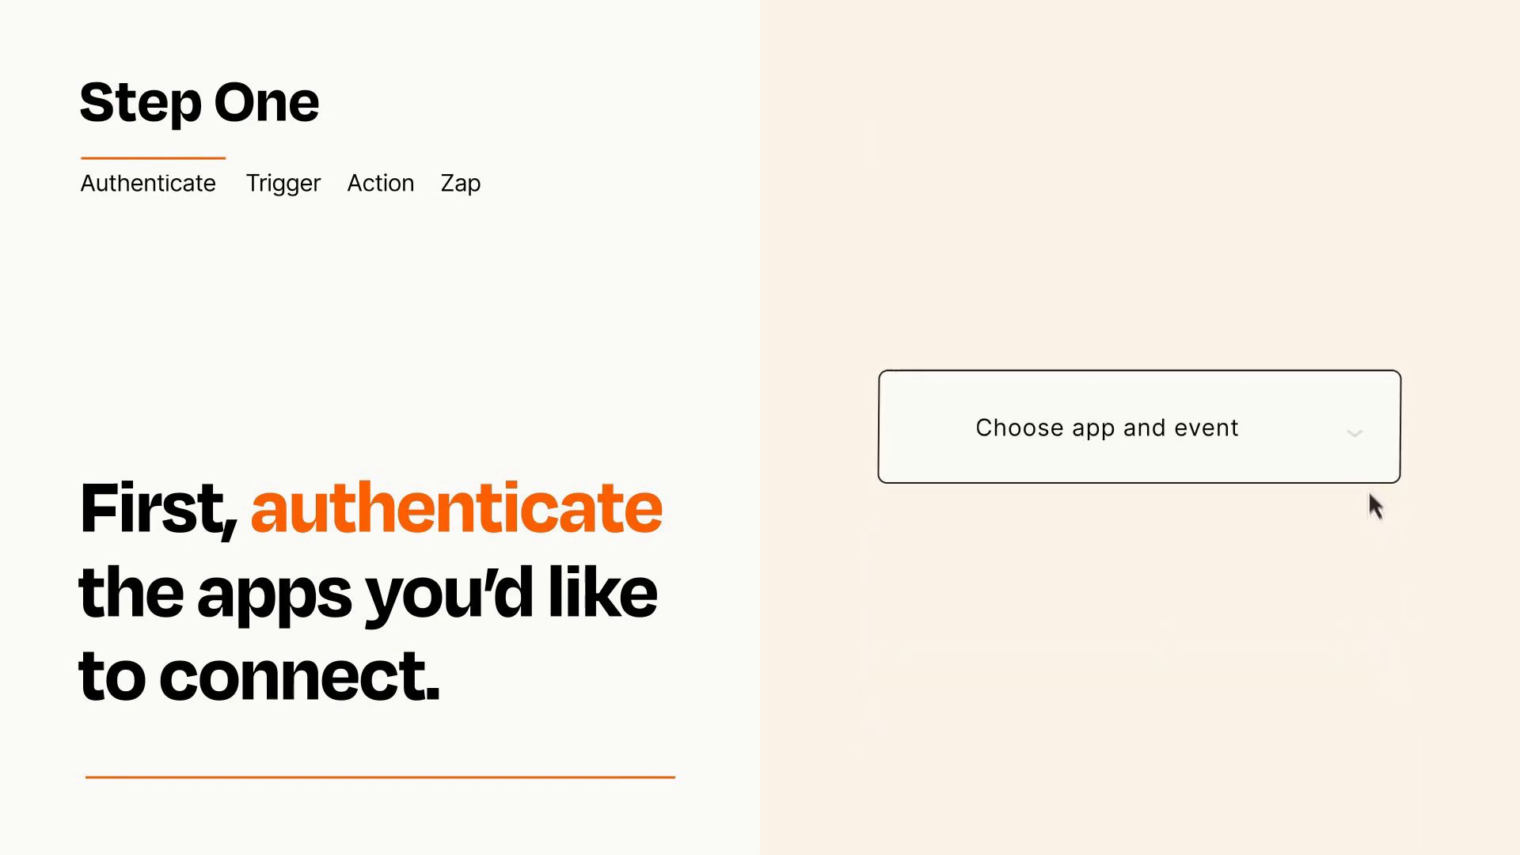
Step: Choose New Project as Lead as the Zap's trigger event
{"action": "left_click", "coordinate": [1137, 427]}
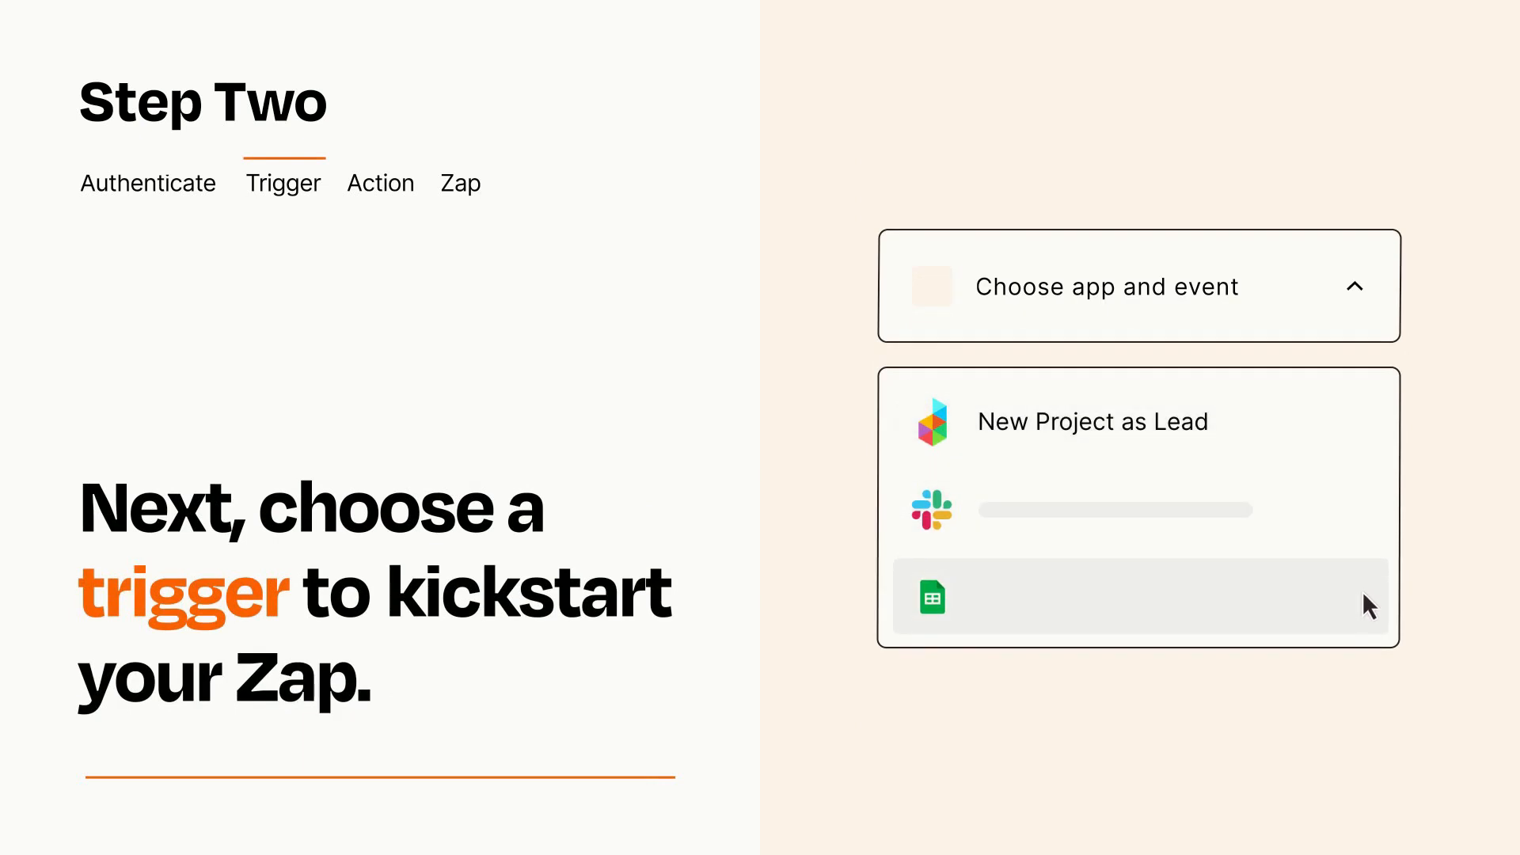
{"action": "mouse_move", "coordinate": [1367, 432]}
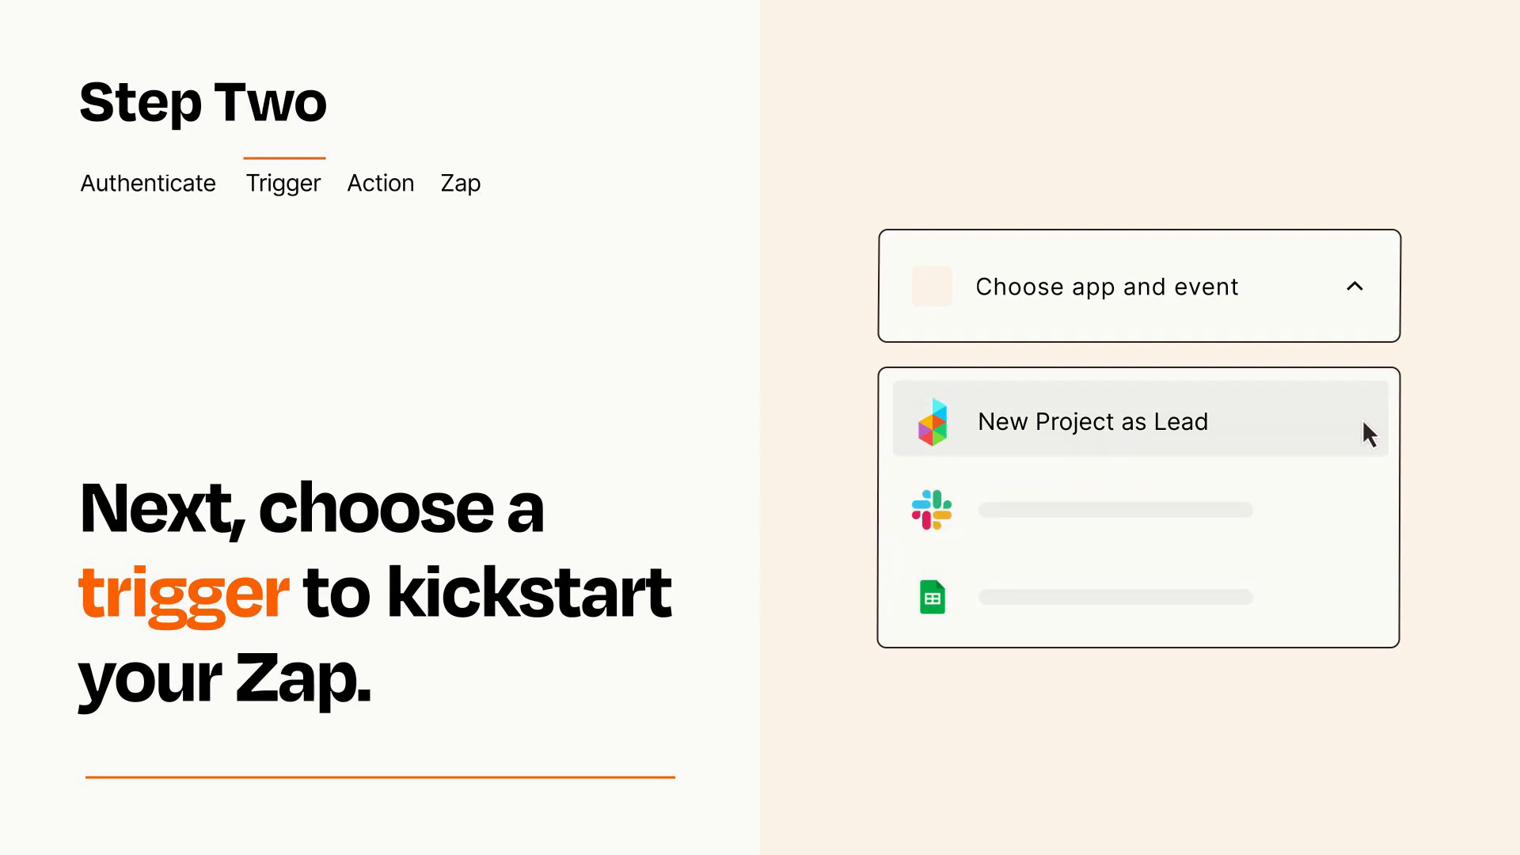
{"action": "mouse_move", "coordinate": [1369, 440]}
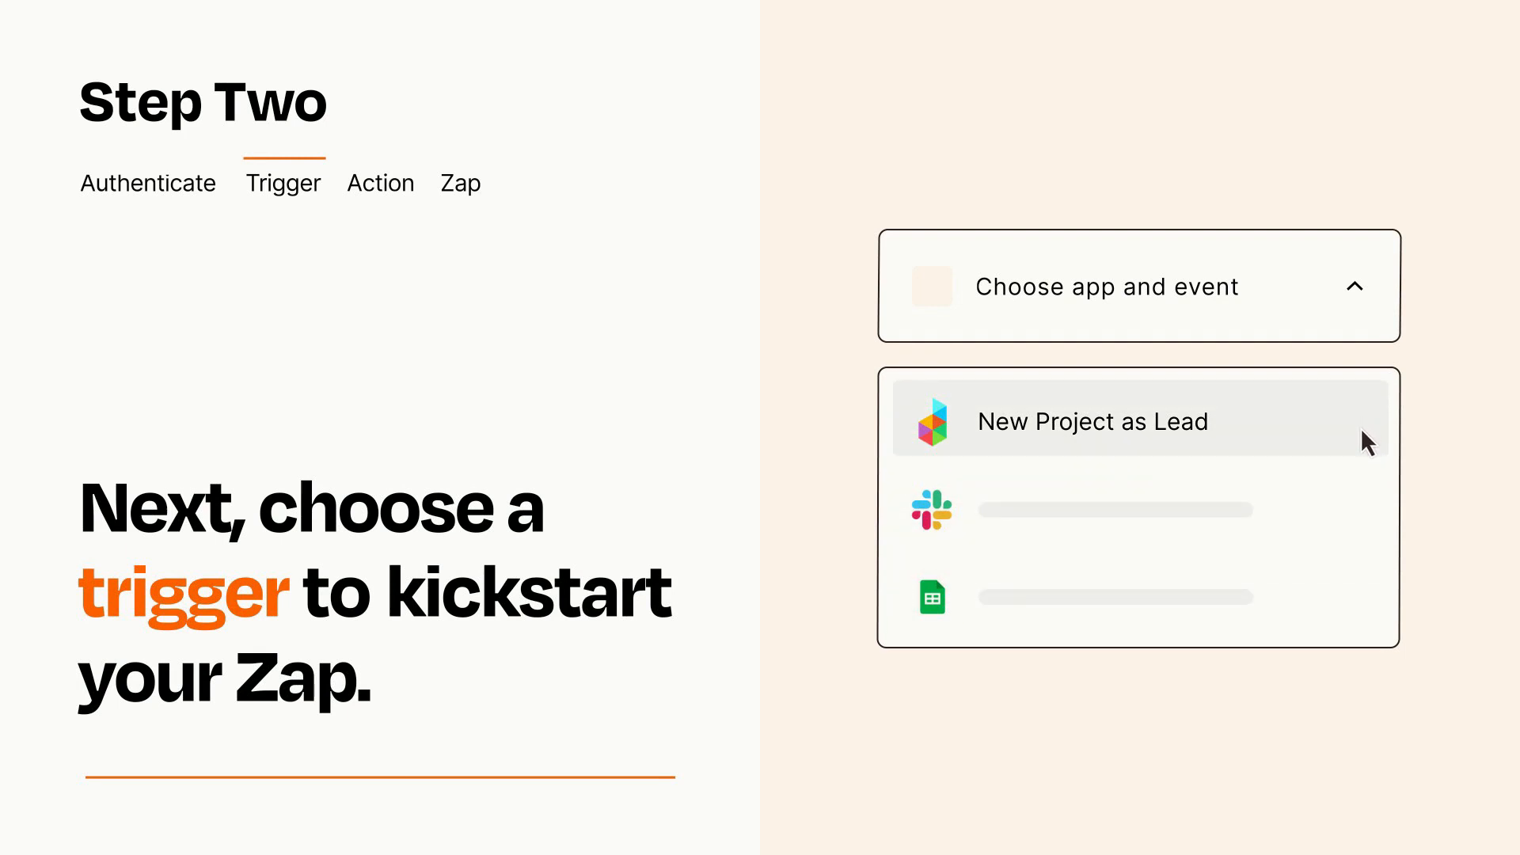
{"action": "left_click", "coordinate": [1093, 421]}
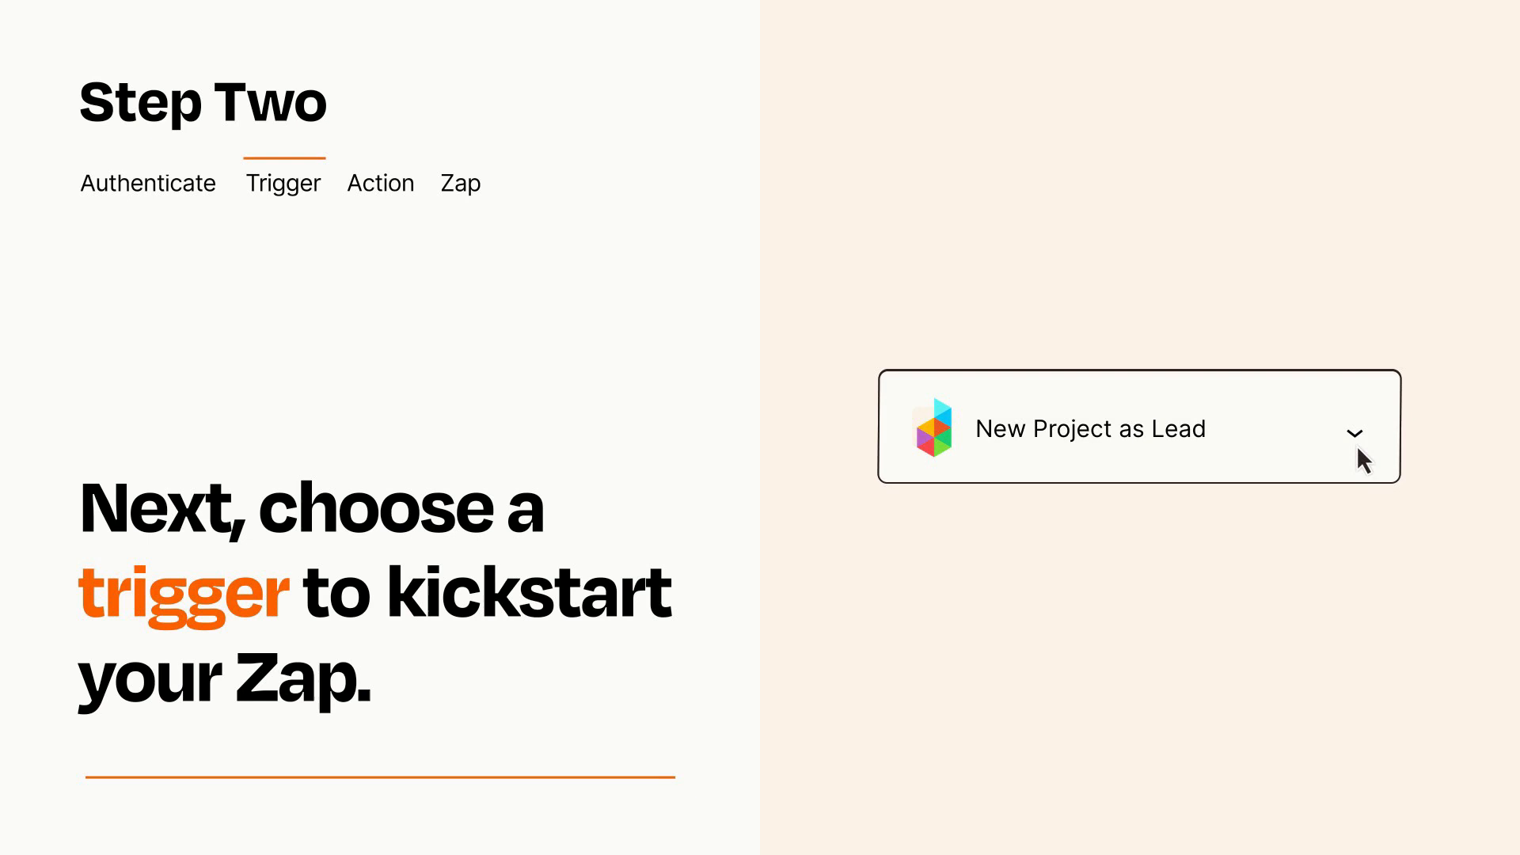
{"action": "mouse_move", "coordinate": [1377, 456]}
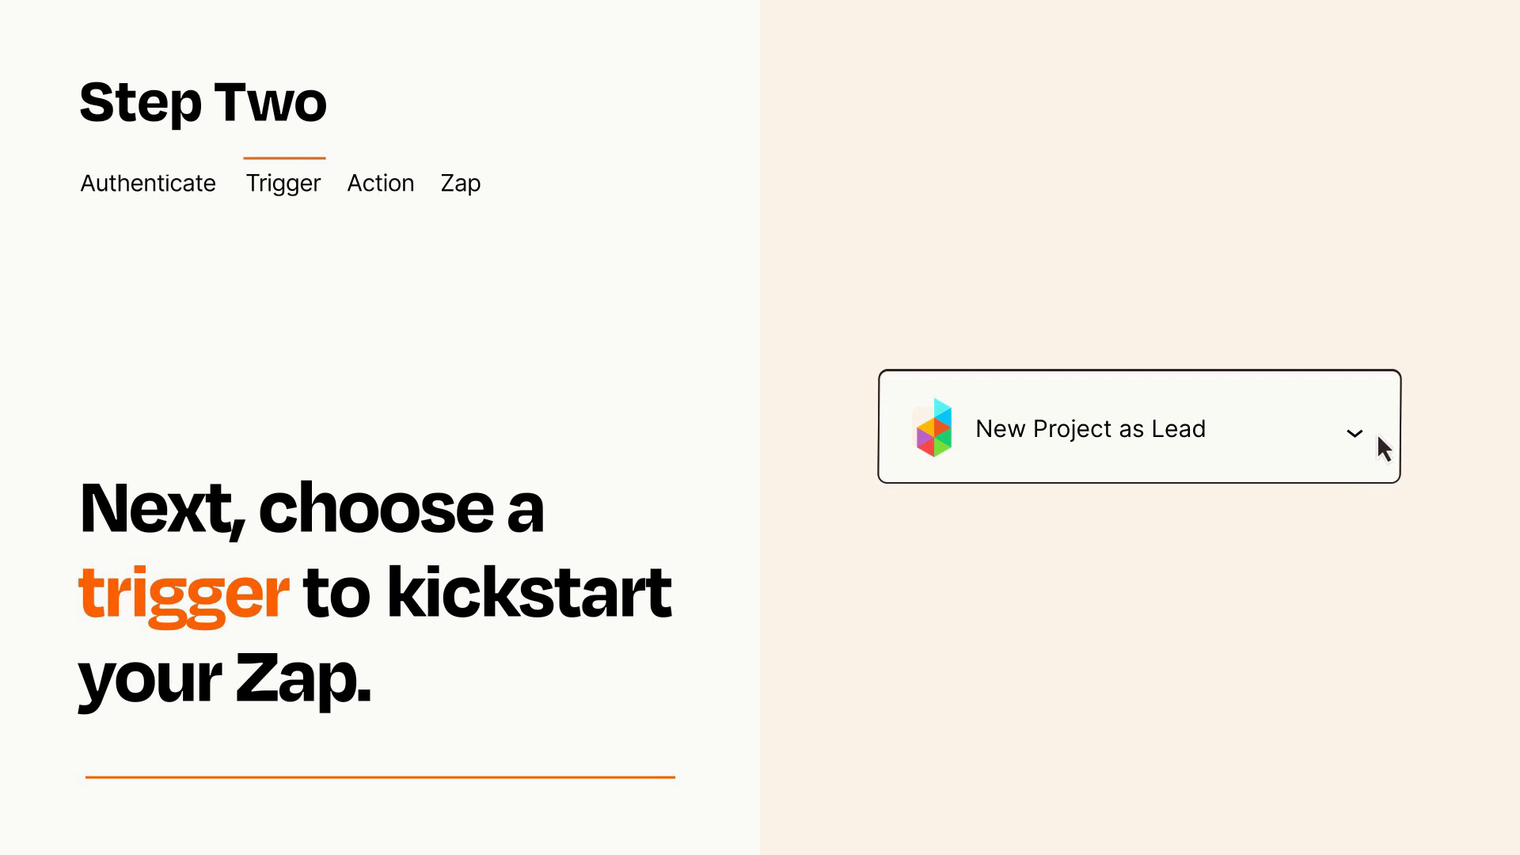
{"action": "mouse_move", "coordinate": [1377, 441]}
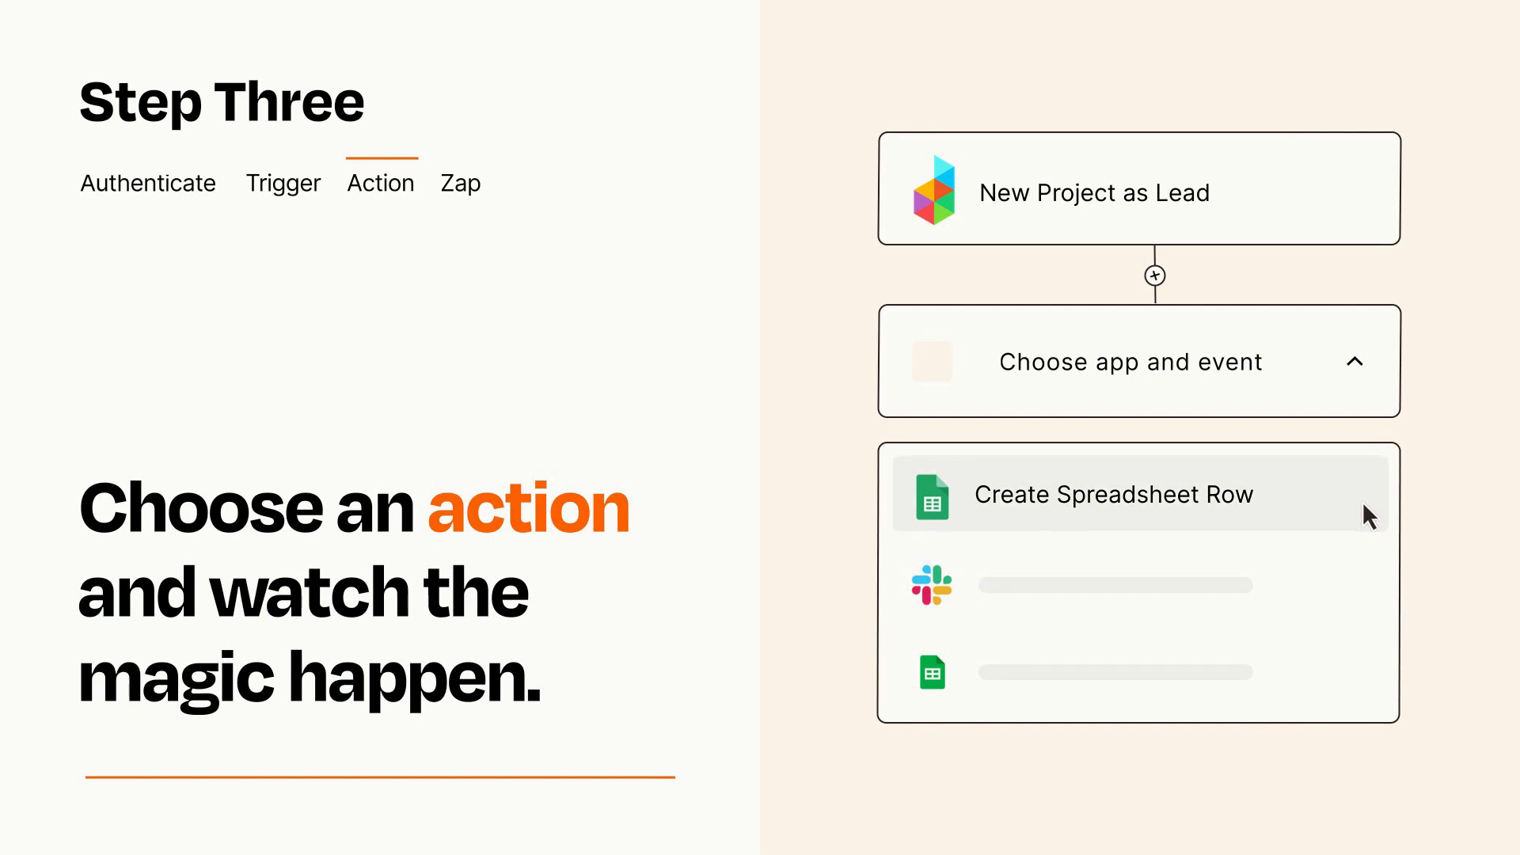
Step: Choose Create Spreadsheet Row as the Zap's action event
{"action": "left_click", "coordinate": [1113, 494]}
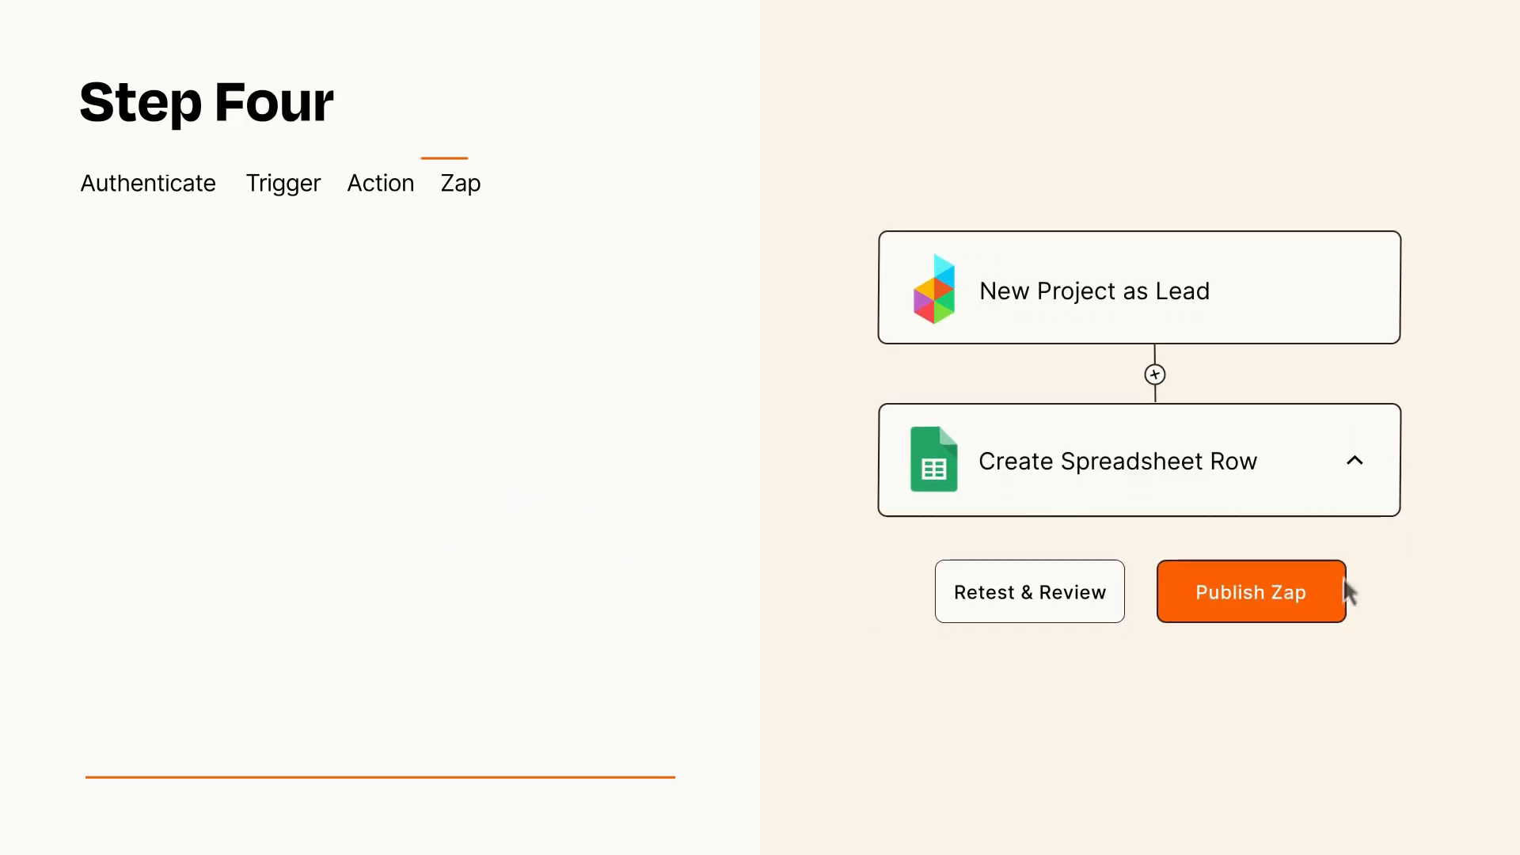
Step: Publish the finished Zap via the Publish Zap button
{"action": "left_click", "coordinate": [1251, 591]}
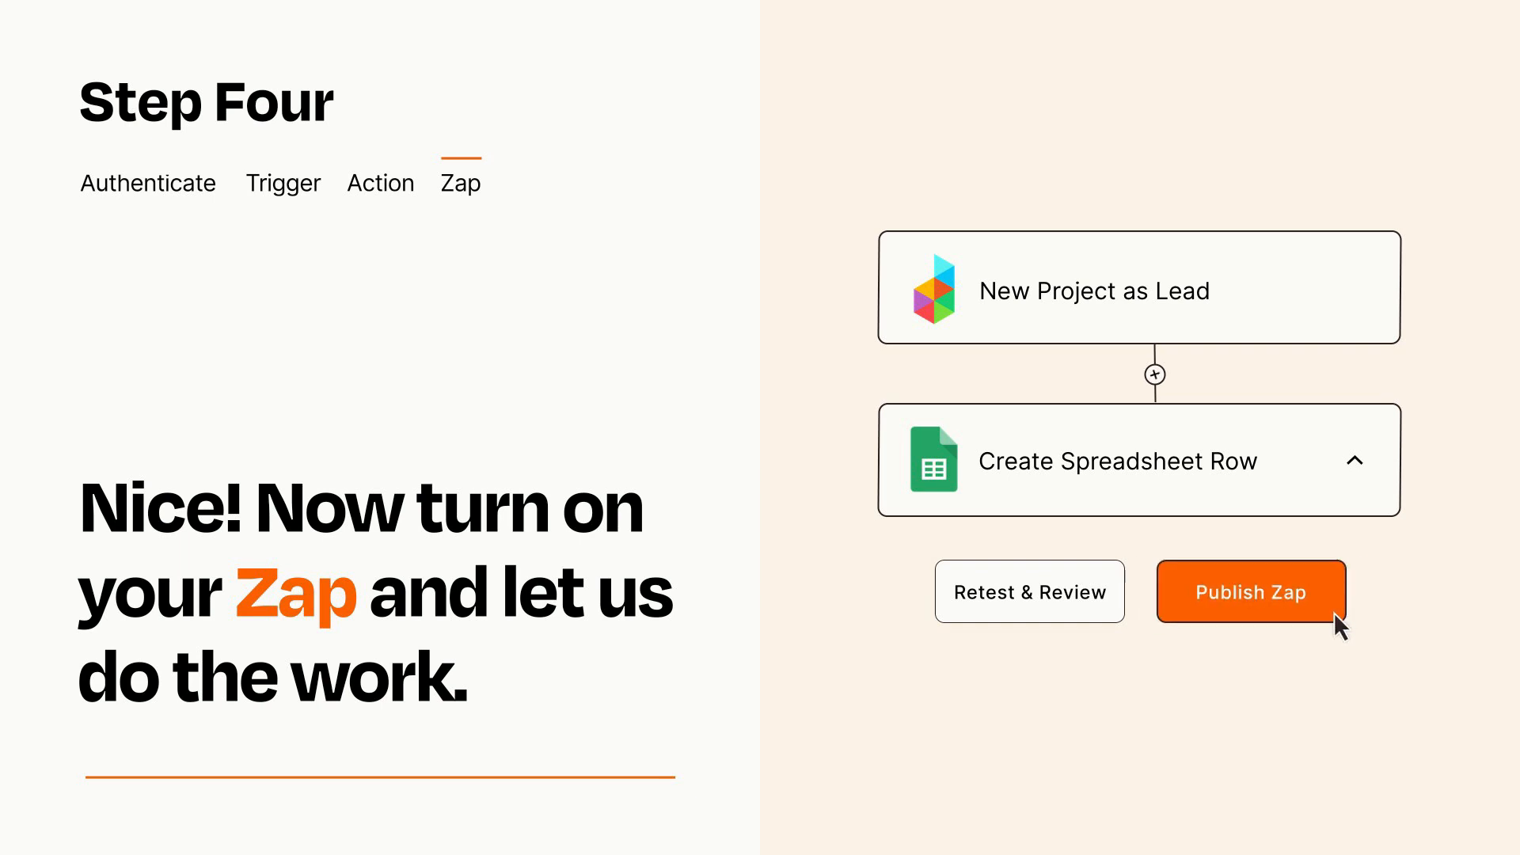
{"action": "left_click", "coordinate": [1249, 591]}
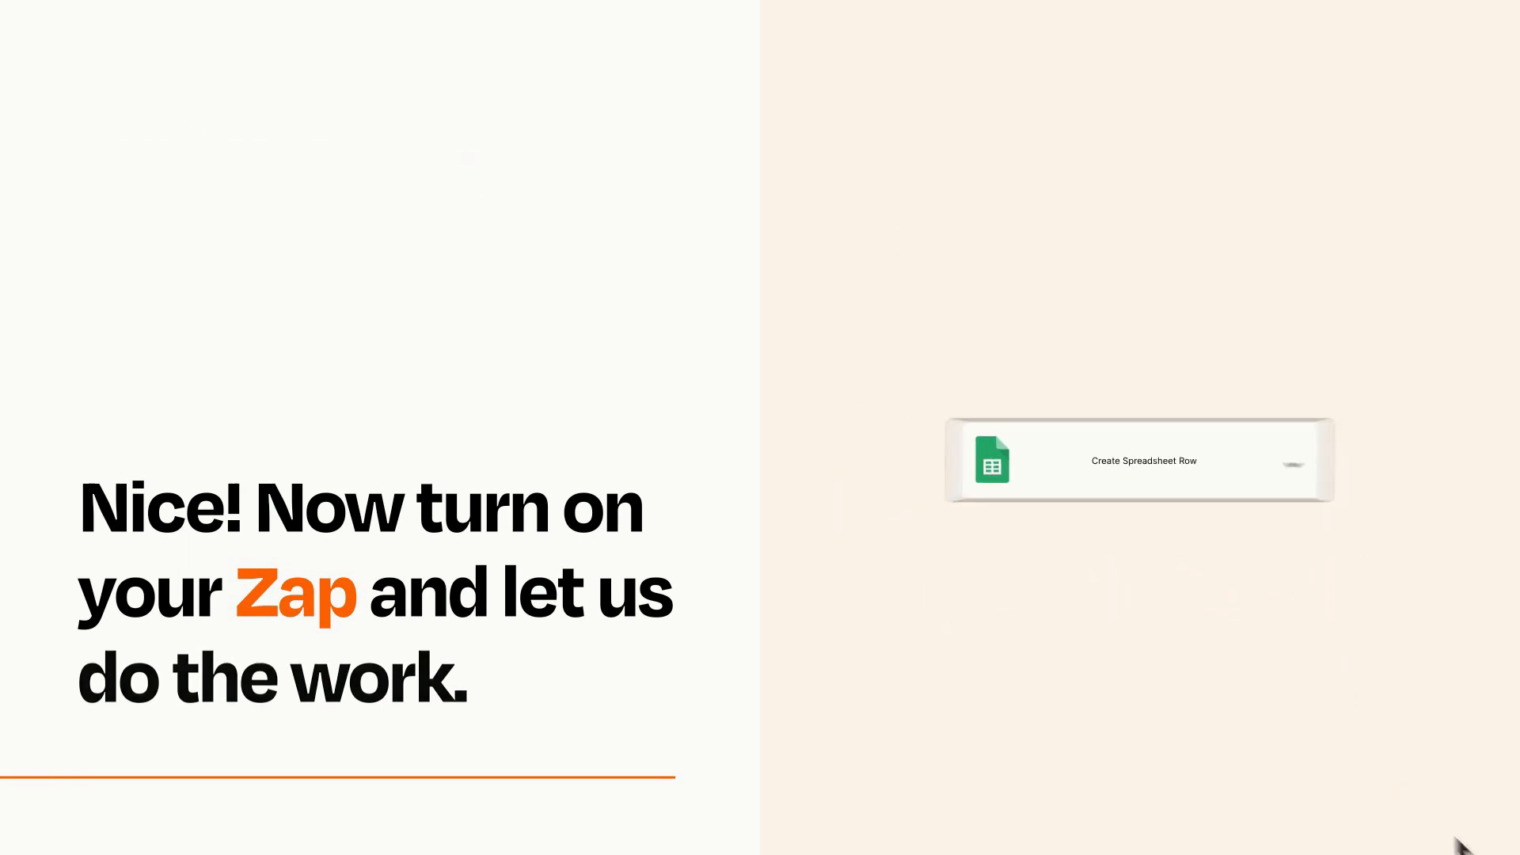